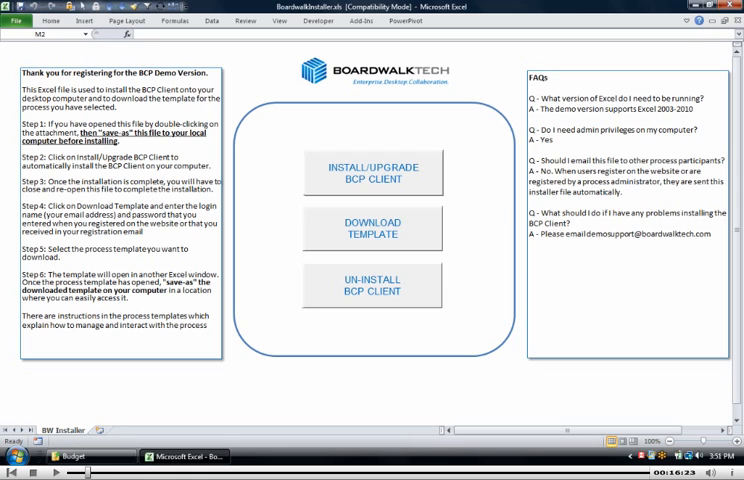
Start Download Template and submit the login email and password to list available templates.
{"action": "left_click", "coordinate": [372, 230]}
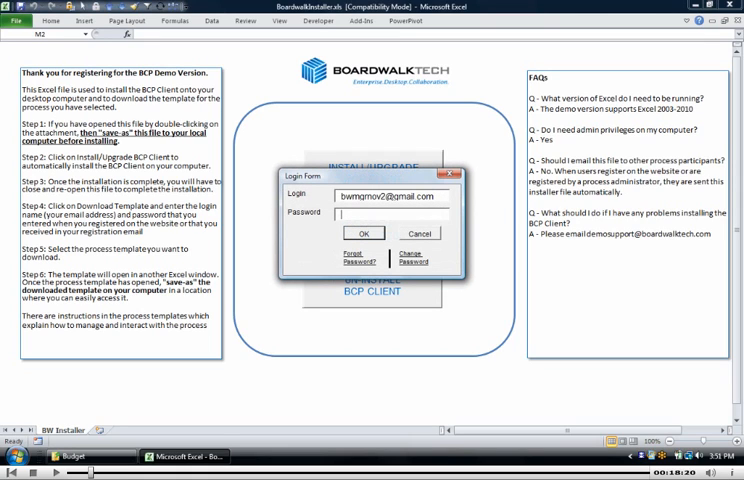
{"action": "type", "text": "***"}
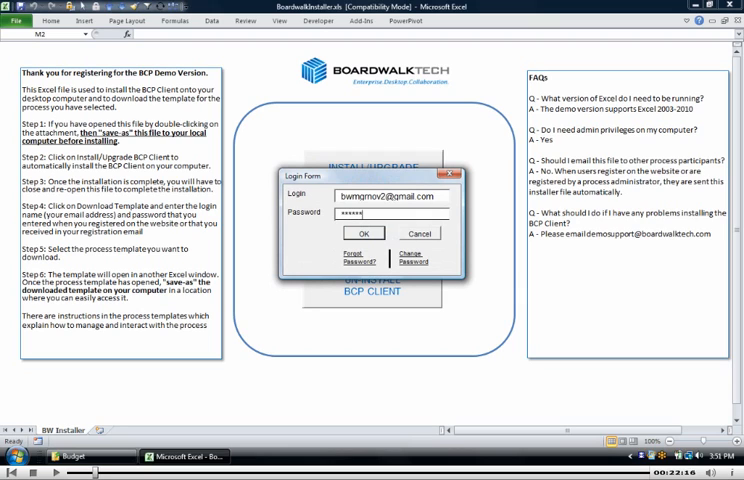
{"action": "left_click", "coordinate": [364, 232]}
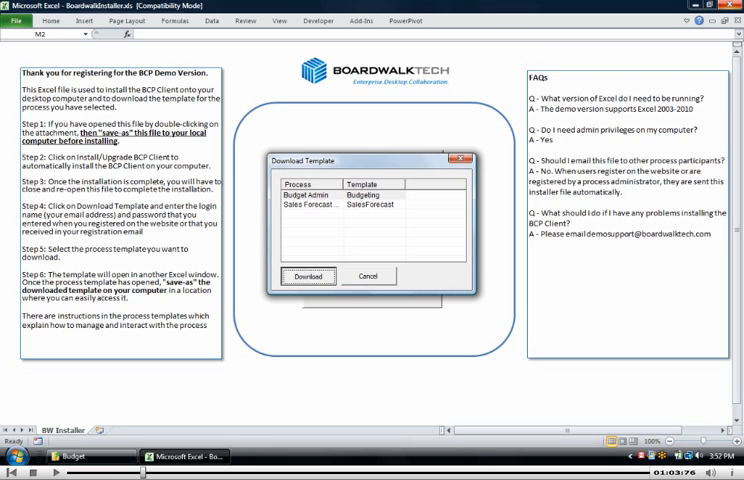
Download the Budget Admin template and browse its Budget Plan sheet rows.
{"action": "left_click", "coordinate": [320, 276]}
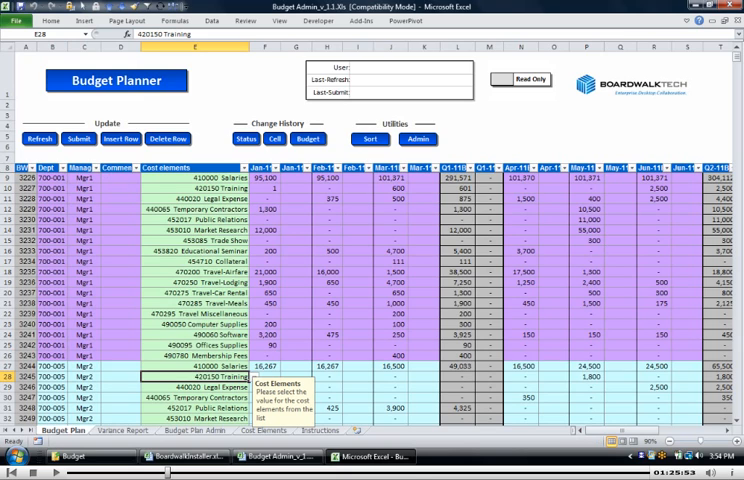
{"action": "scroll", "scroll_direction": "down", "scroll_amount": 3}
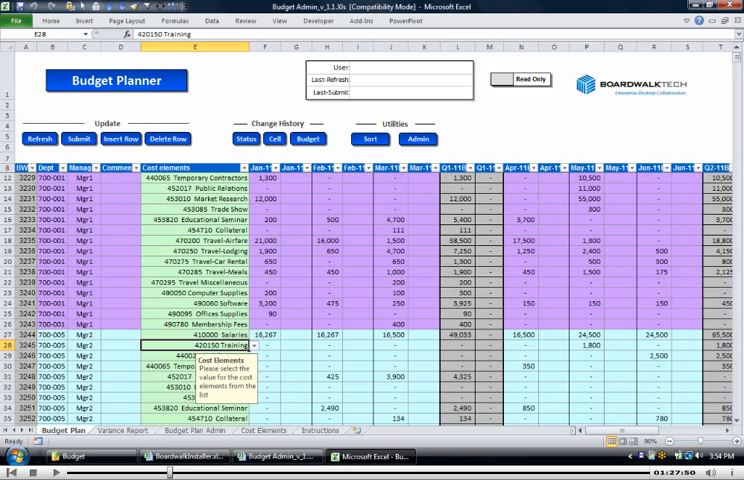
{"action": "scroll", "scroll_direction": "down", "scroll_amount": 3}
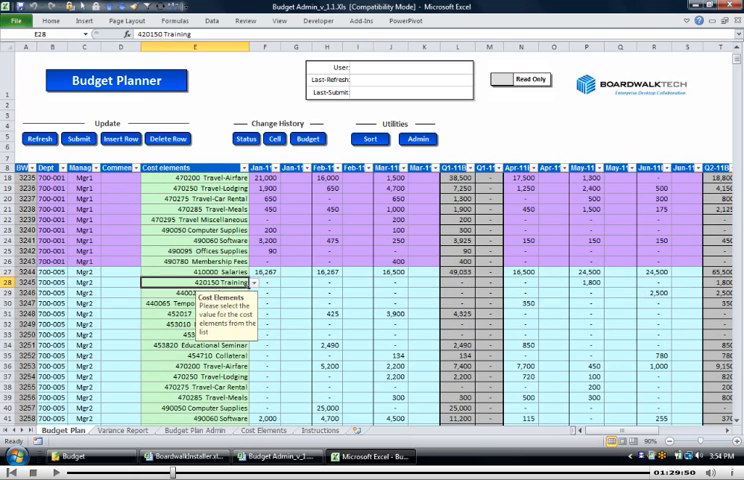
{"action": "scroll", "scroll_direction": "up", "scroll_amount": 3}
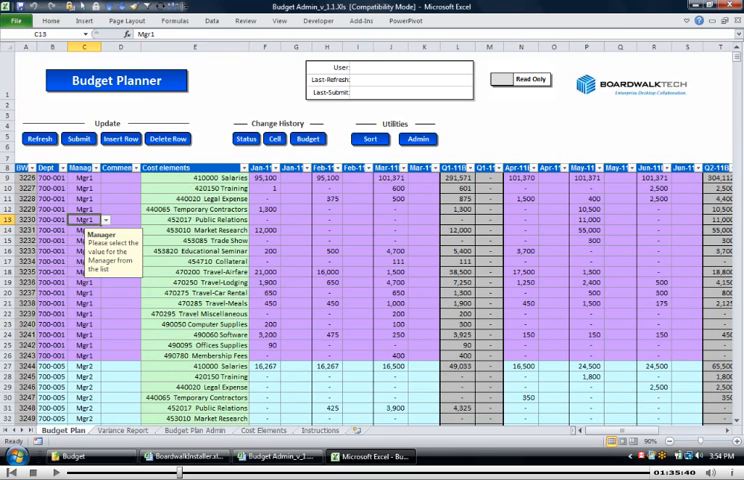
{"action": "scroll", "scroll_direction": "down", "scroll_amount": 3}
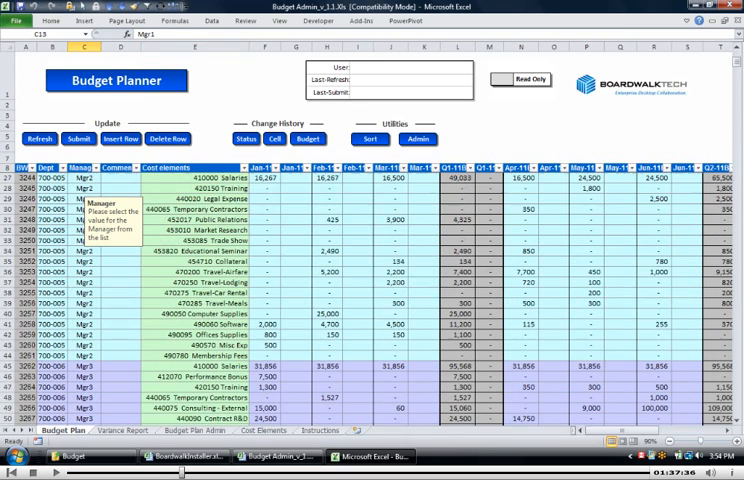
{"action": "scroll", "scroll_direction": "down", "scroll_amount": 3}
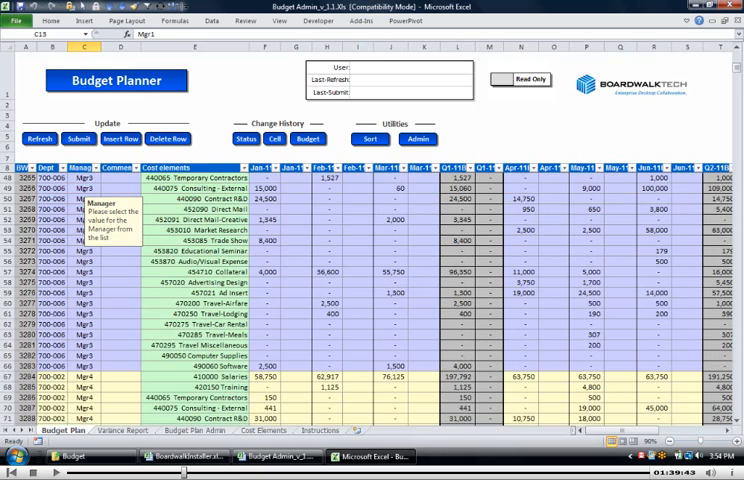
{"action": "scroll", "scroll_direction": "up", "scroll_amount": 3}
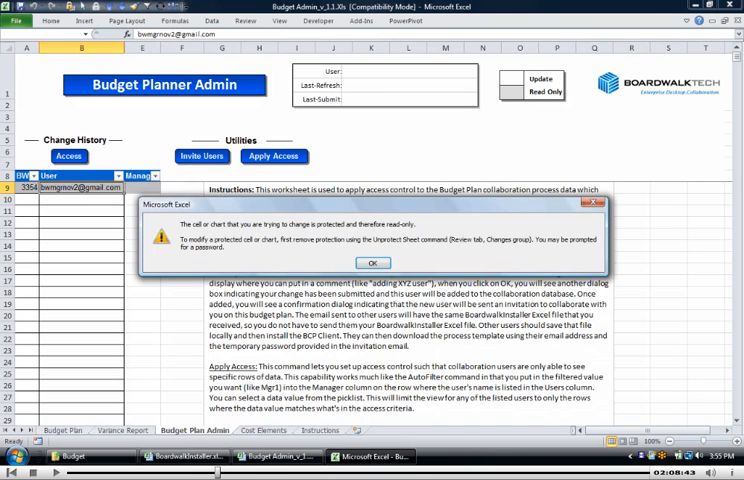
Dismiss the protected-cell warning and bring up the Invite Users form.
{"action": "left_click", "coordinate": [372, 262]}
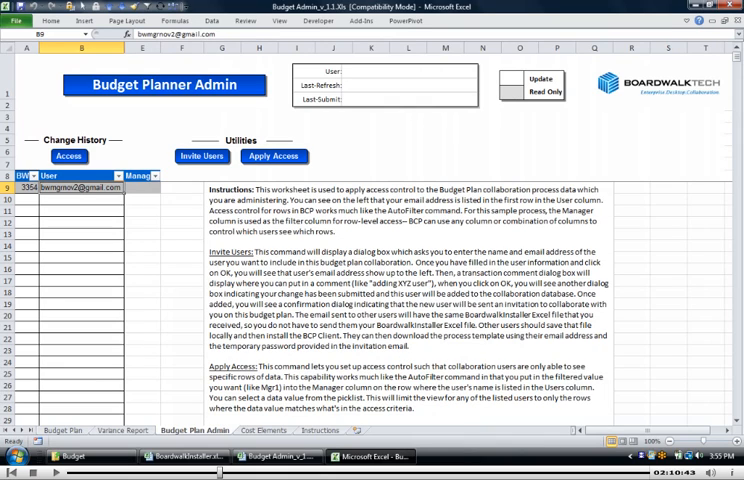
{"action": "left_click", "coordinate": [200, 156]}
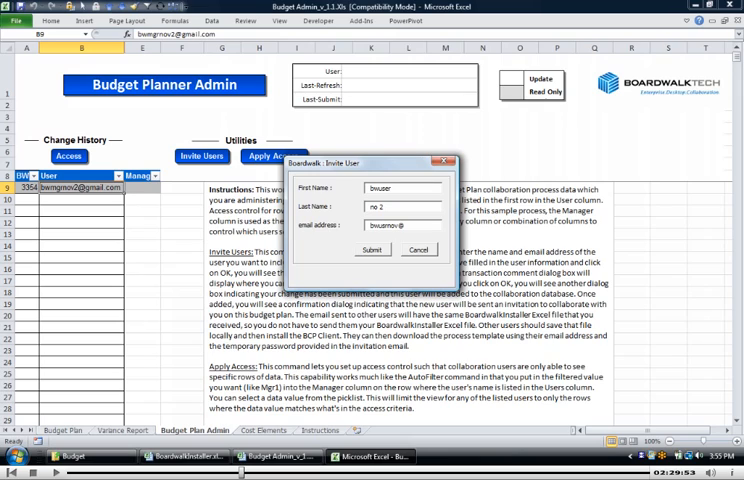
Enter the invitee's name and gmail.com email address and submit the invitation.
{"action": "left_click", "coordinate": [376, 250]}
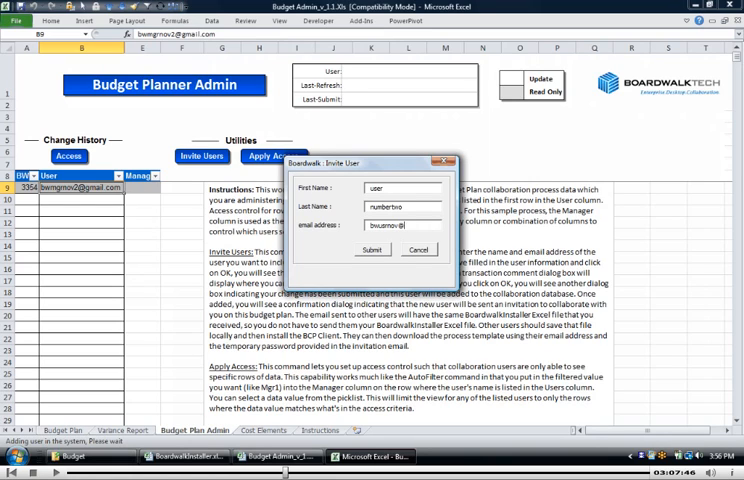
{"action": "type", "text": "gmail.com"}
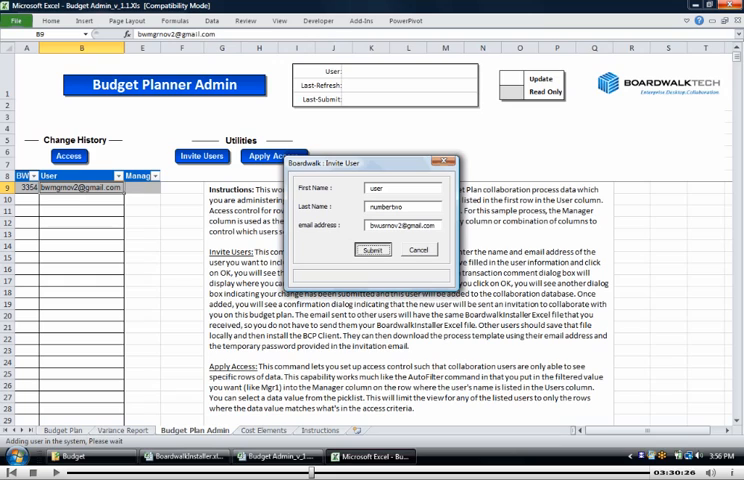
{"action": "left_click", "coordinate": [372, 250]}
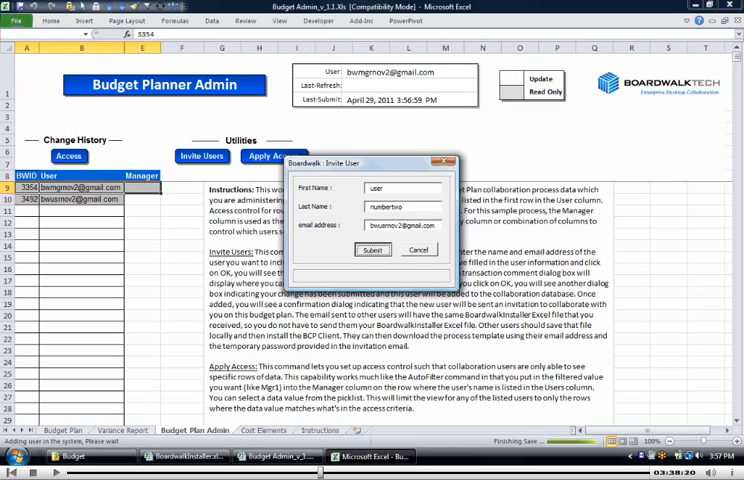
{"action": "left_click", "coordinate": [372, 250]}
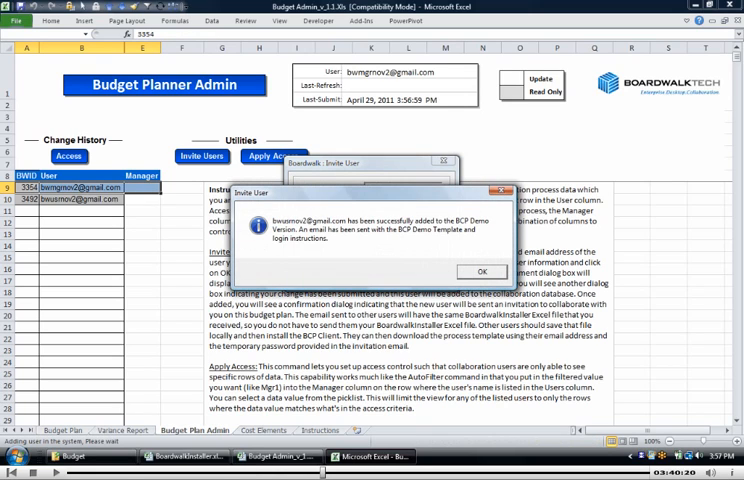
Assign manager Mgr1 to the newly added user, then return to the BoardwalkInstaller workbook.
{"action": "left_click", "coordinate": [482, 272]}
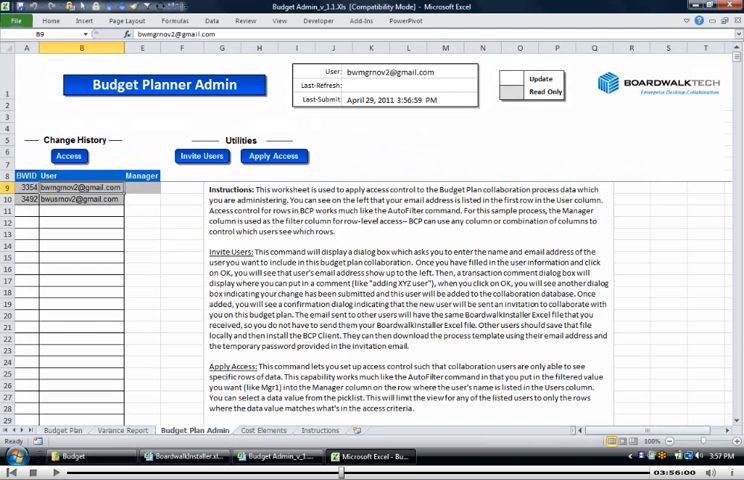
{"action": "left_click", "coordinate": [172, 198]}
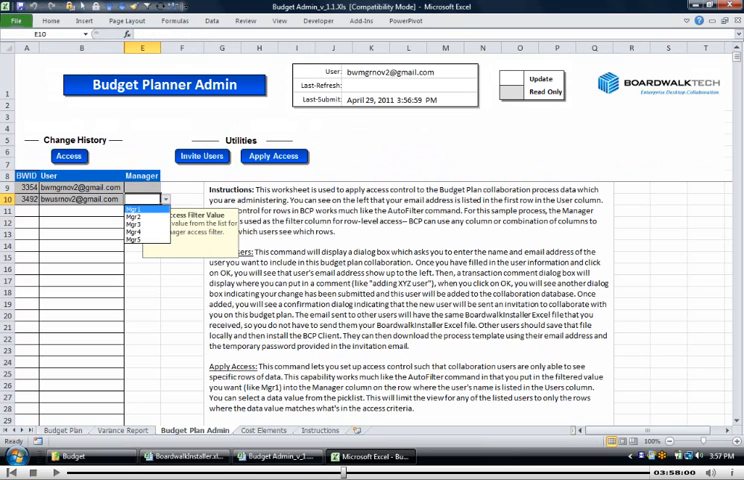
{"action": "left_click", "coordinate": [132, 210]}
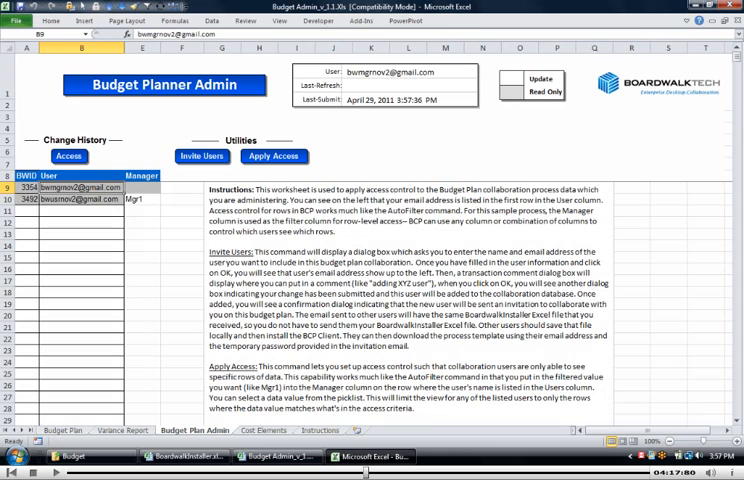
{"action": "left_click", "coordinate": [176, 456]}
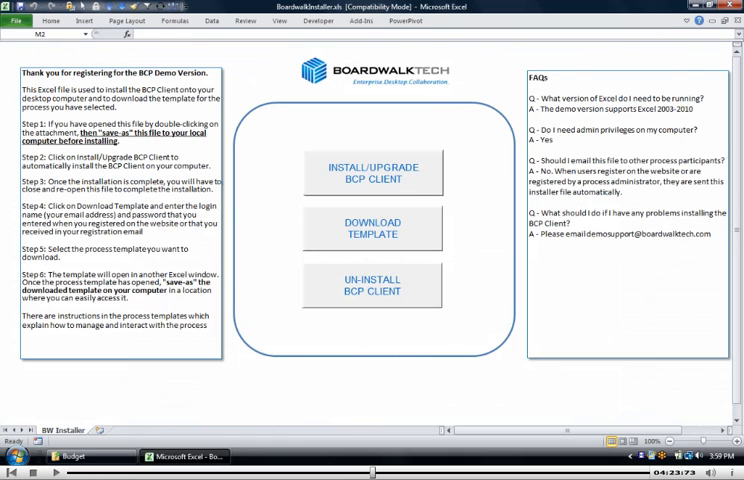
Submit the invited user's login to list their downloadable templates including Budget User.
{"action": "left_click", "coordinate": [370, 228]}
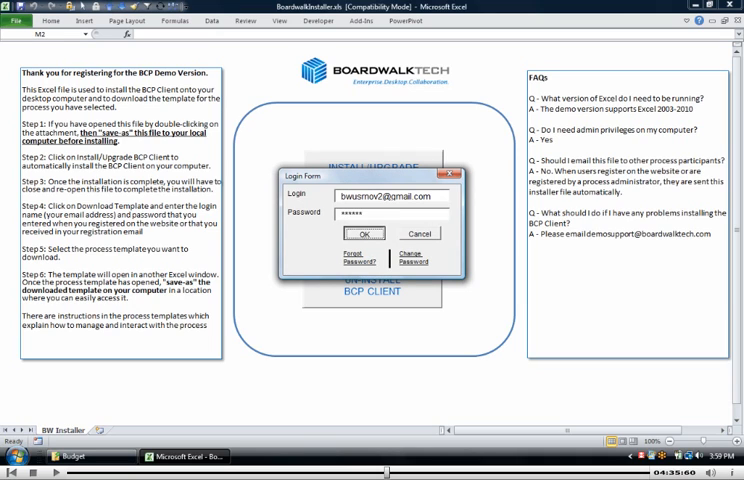
{"action": "left_click", "coordinate": [364, 232]}
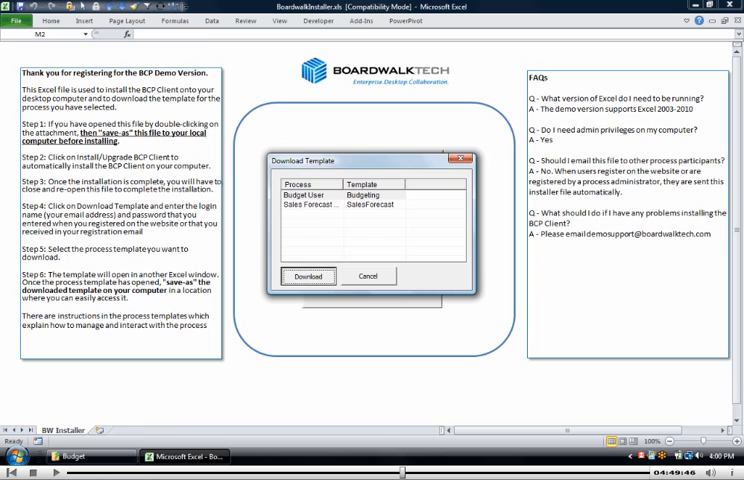
Download the Budget User template and multiply one monthly budget figure to raise it.
{"action": "left_click", "coordinate": [308, 276]}
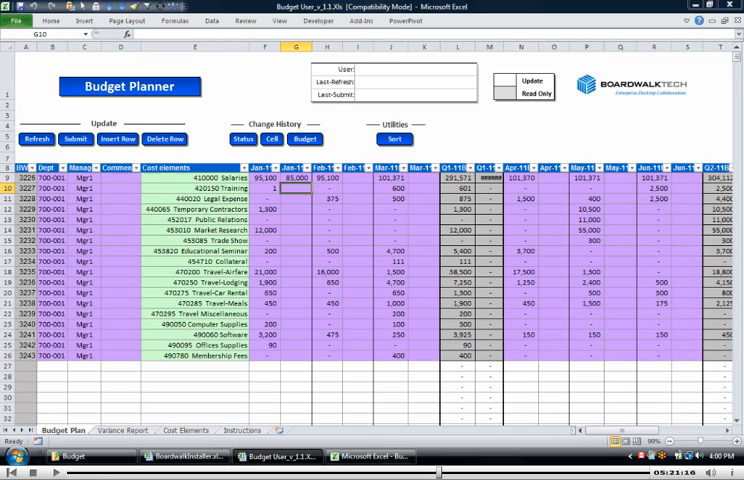
{"action": "left_click", "coordinate": [294, 176]}
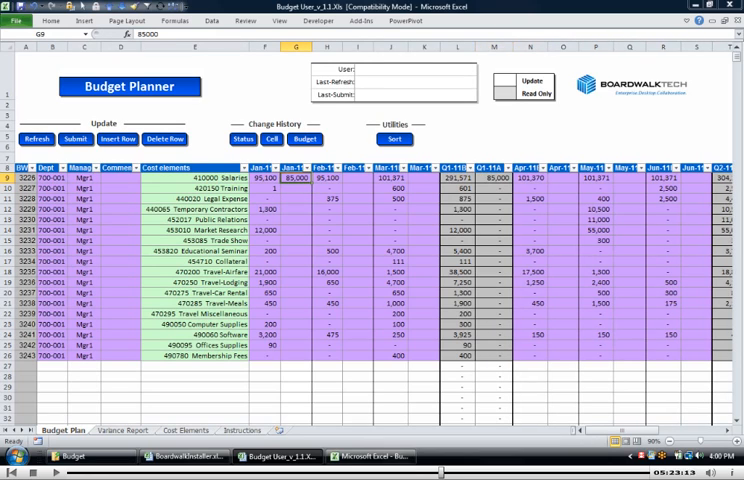
{"action": "left_click", "coordinate": [358, 178]}
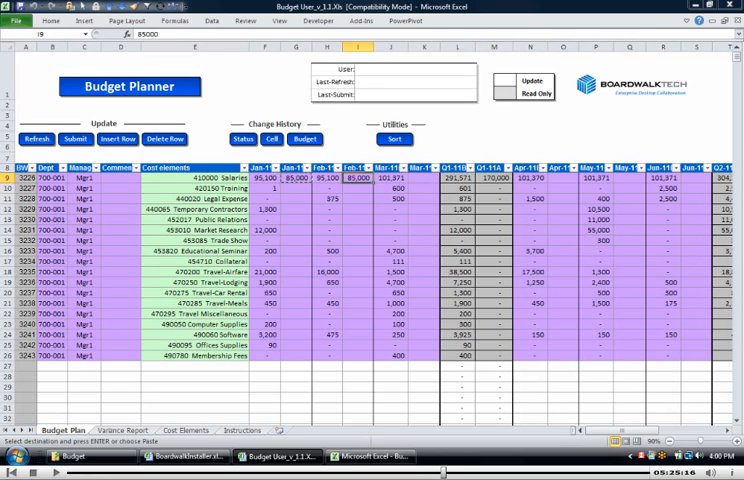
{"action": "left_click", "coordinate": [430, 176]}
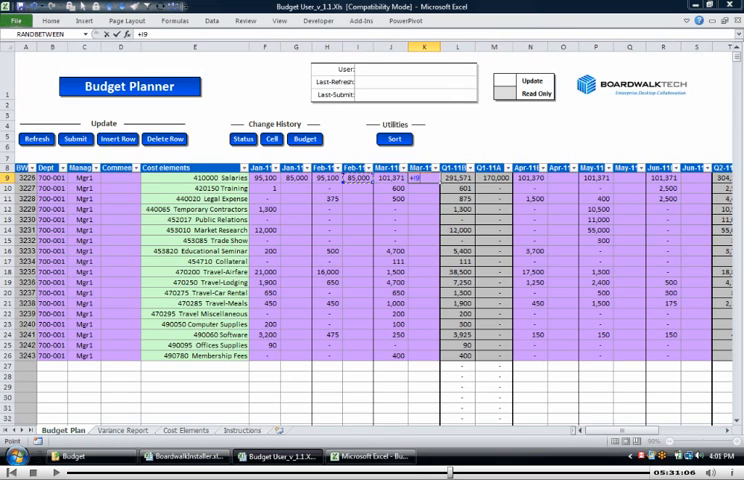
{"action": "type", "text": "*1."}
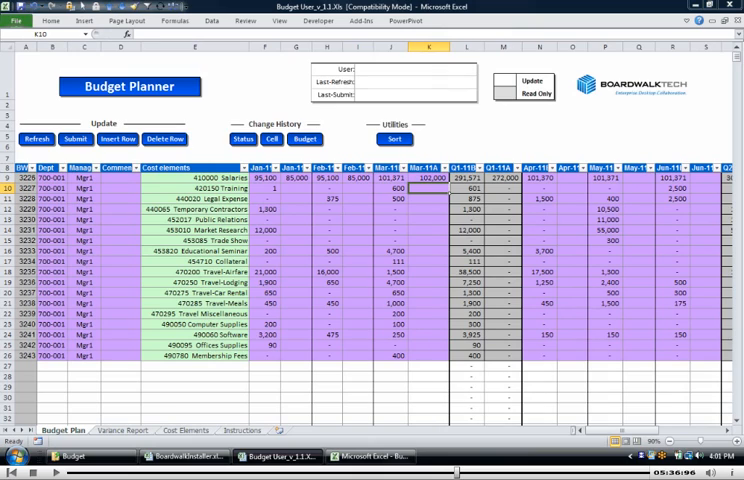
Enter 5000 in an empty month cell and a 'need more staff' comment beside the cost element.
{"action": "left_click", "coordinate": [296, 230]}
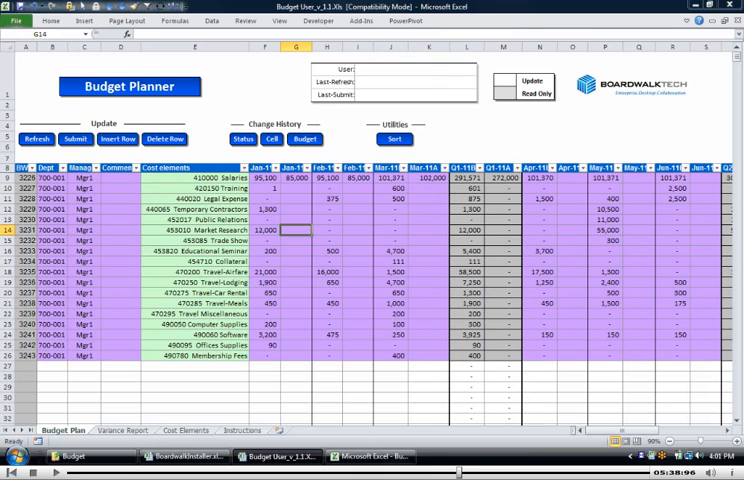
{"action": "type", "text": "5000"}
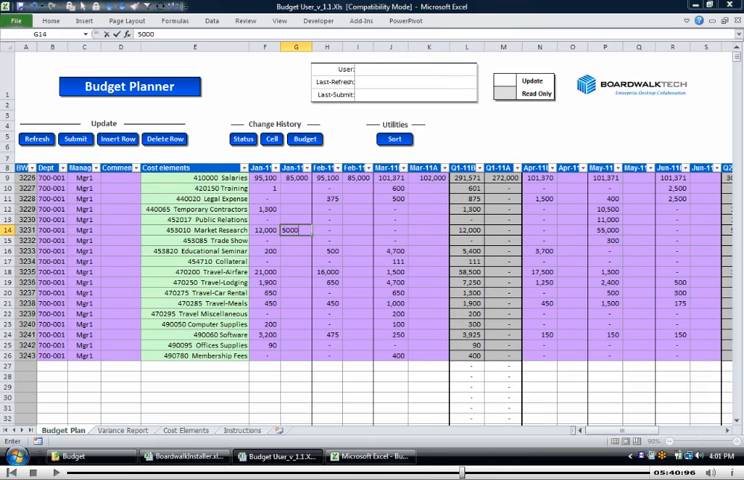
{"action": "key", "text": "Return"}
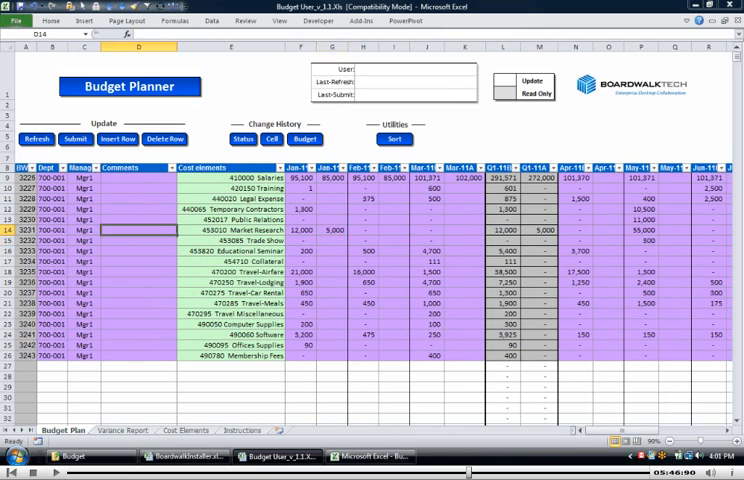
{"action": "type", "text": "need more sta"}
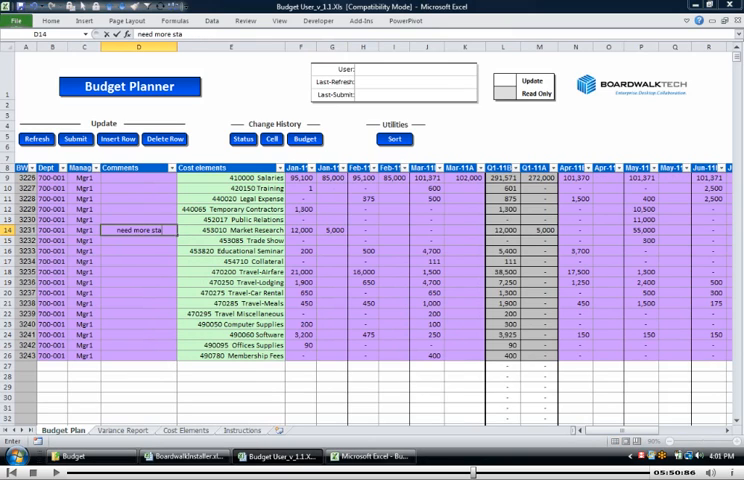
{"action": "key", "text": "Return"}
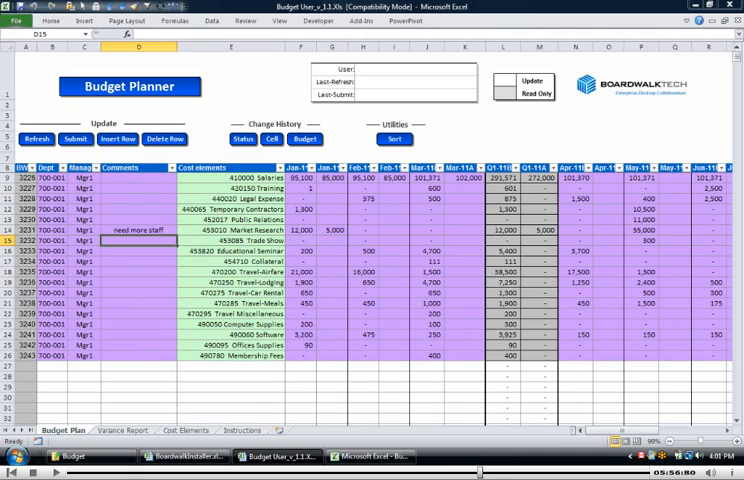
Submit the budget changes to the server with a transaction comment and acknowledge the success message.
{"action": "left_click", "coordinate": [72, 140]}
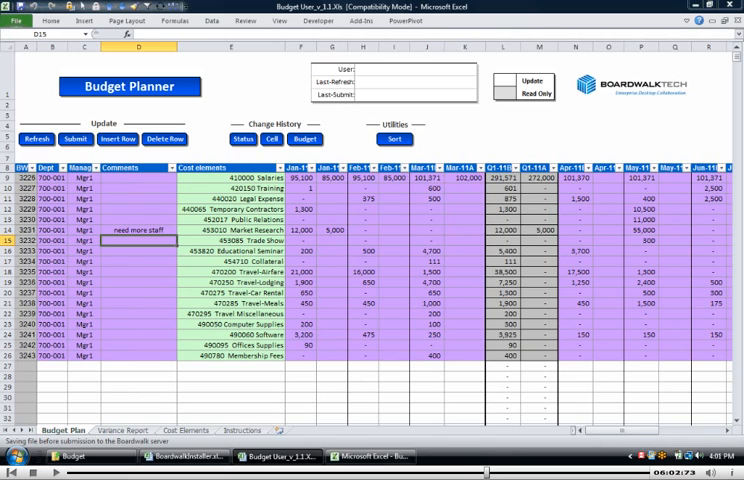
{"action": "left_click", "coordinate": [76, 140]}
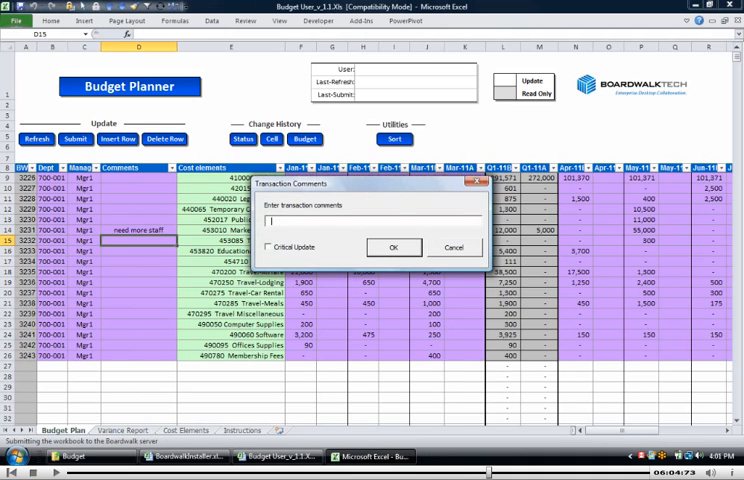
{"action": "type", "text": "my changes for this mo"}
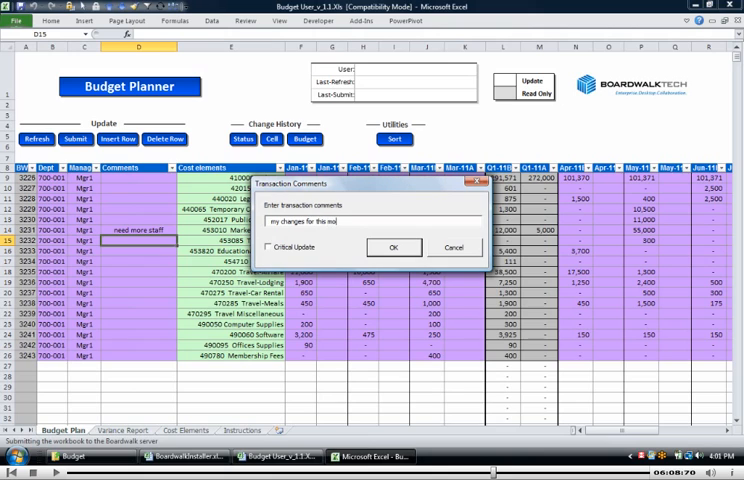
{"action": "type", "text": "nth"}
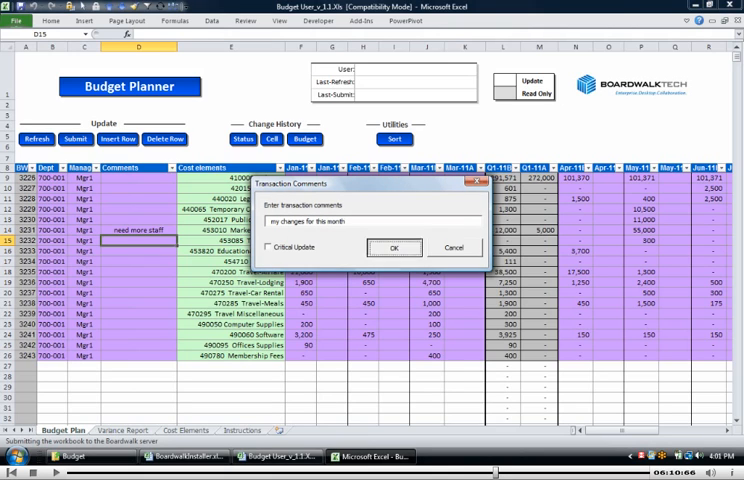
{"action": "left_click", "coordinate": [394, 246]}
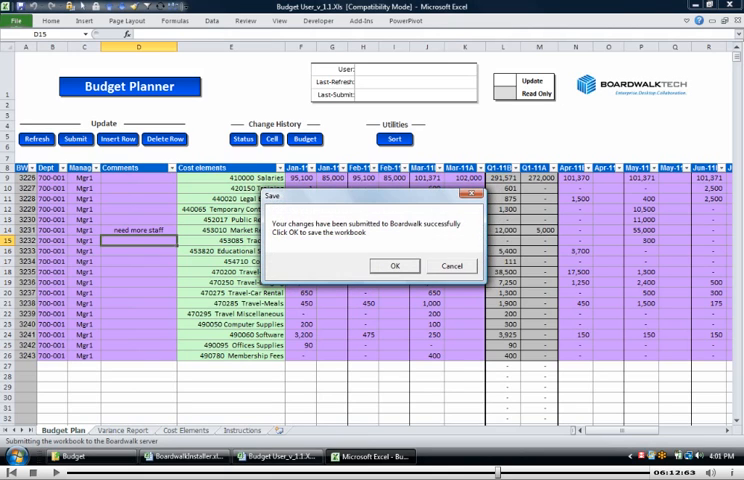
{"action": "left_click", "coordinate": [392, 264]}
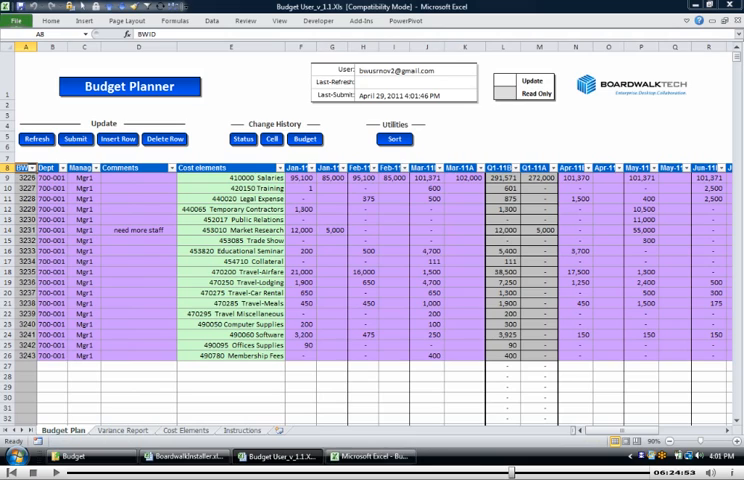
{"action": "left_click", "coordinate": [138, 272]}
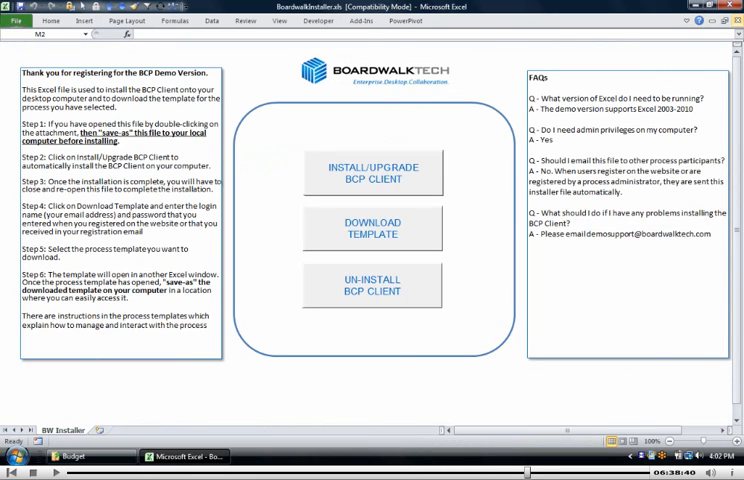
{"action": "left_click", "coordinate": [16, 20]}
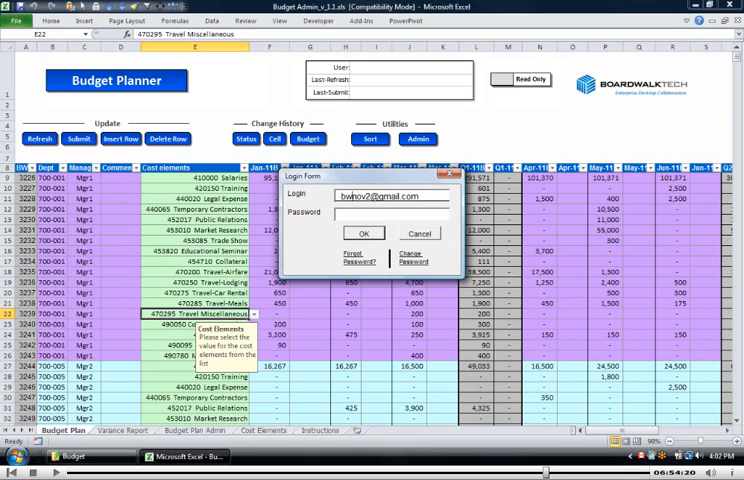
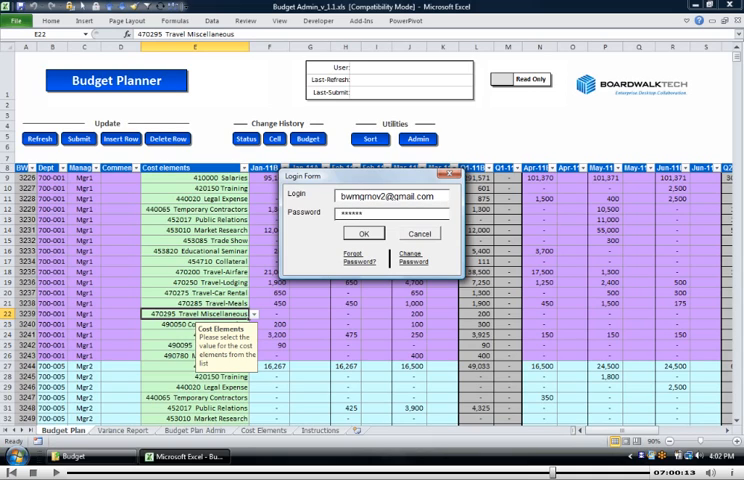
{"action": "left_click", "coordinate": [364, 232]}
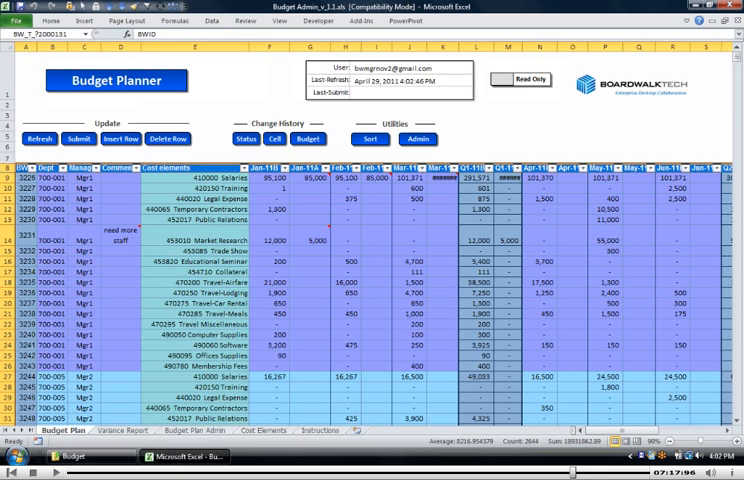
Inspect the Boardwalk cell-history notes on the raised figure, the 5,000 entry and the cost element.
{"action": "left_click", "coordinate": [270, 300]}
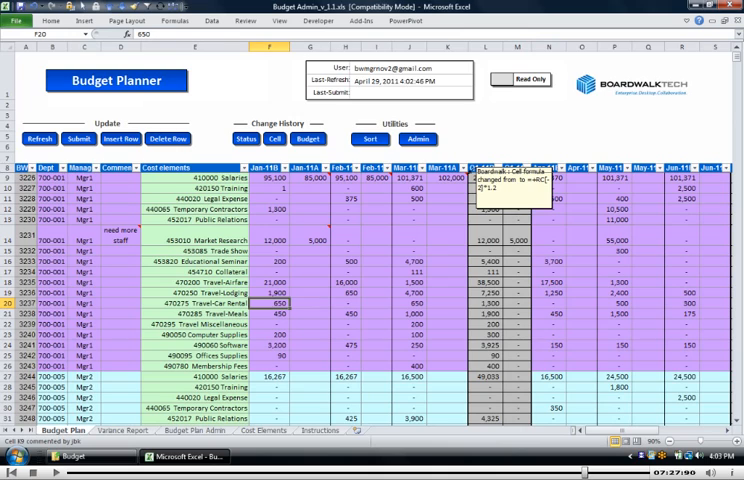
{"action": "left_click", "coordinate": [446, 176]}
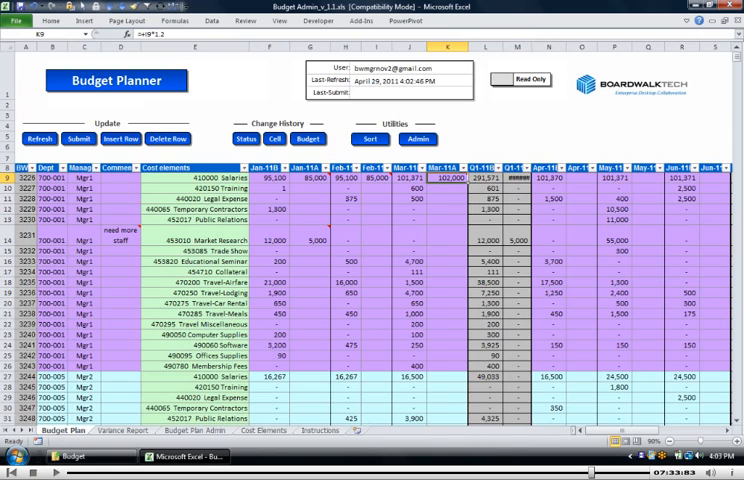
{"action": "left_click", "coordinate": [118, 236]}
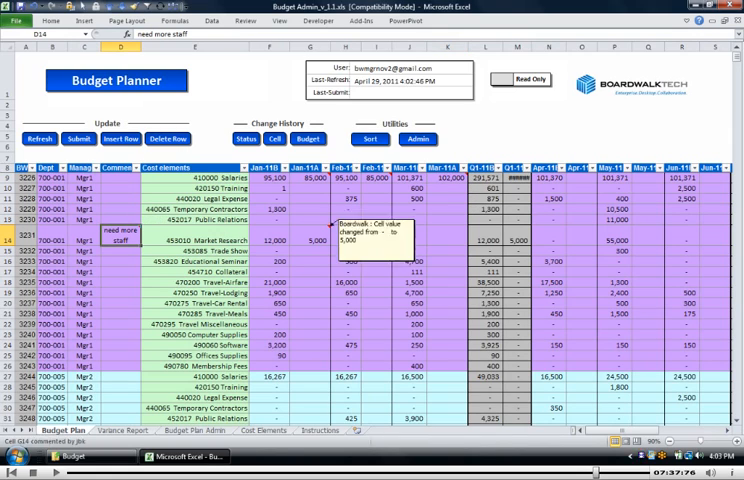
{"action": "left_click", "coordinate": [310, 240]}
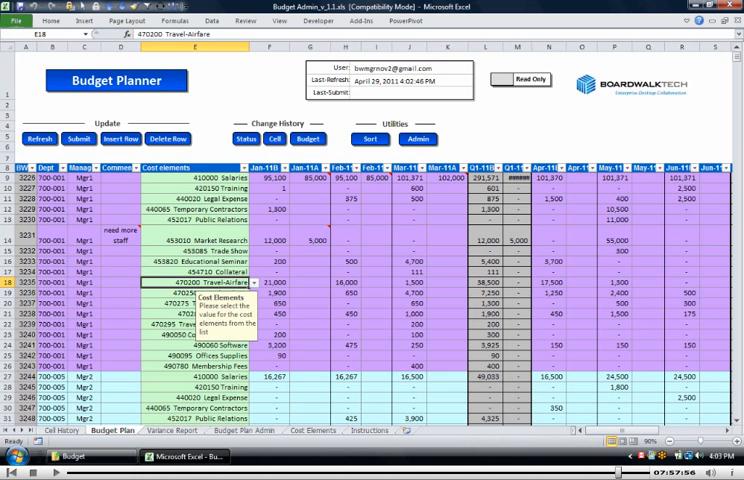
{"action": "scroll", "scroll_direction": "down", "scroll_amount": 3}
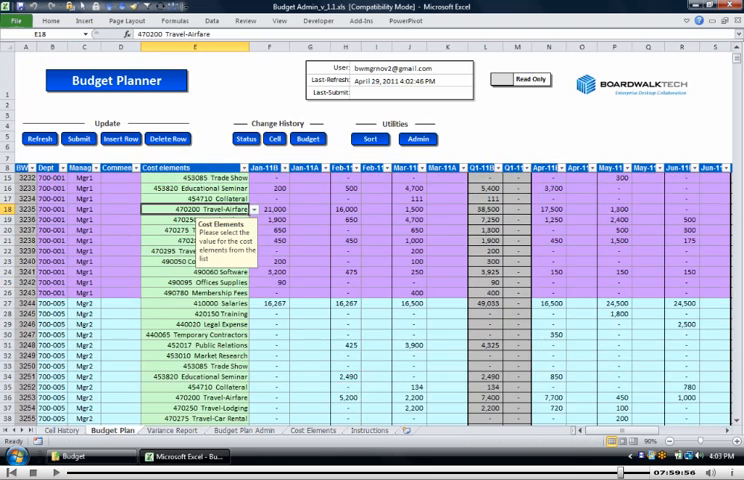
{"action": "scroll", "scroll_direction": "up", "scroll_amount": 3}
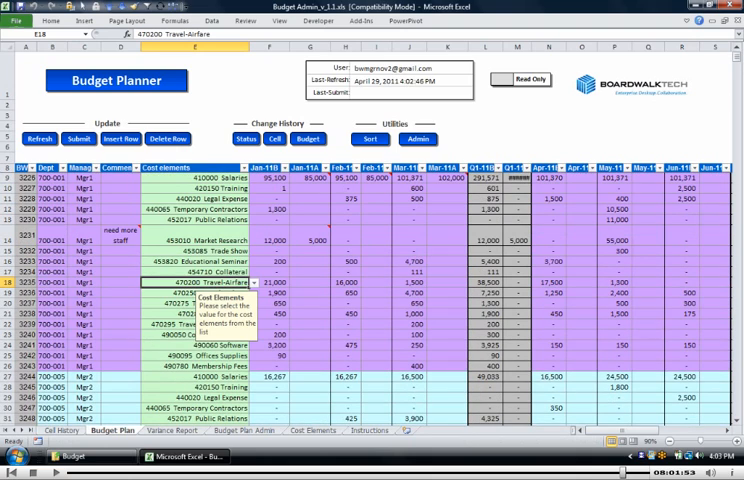